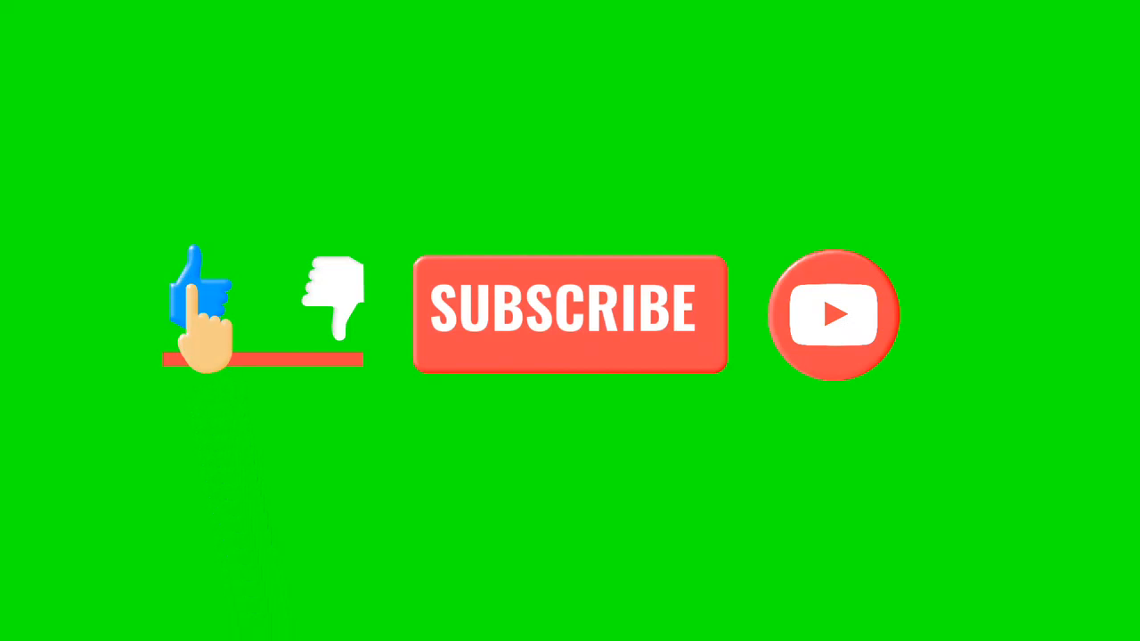
{"action": "left_click", "coordinate": [570, 314]}
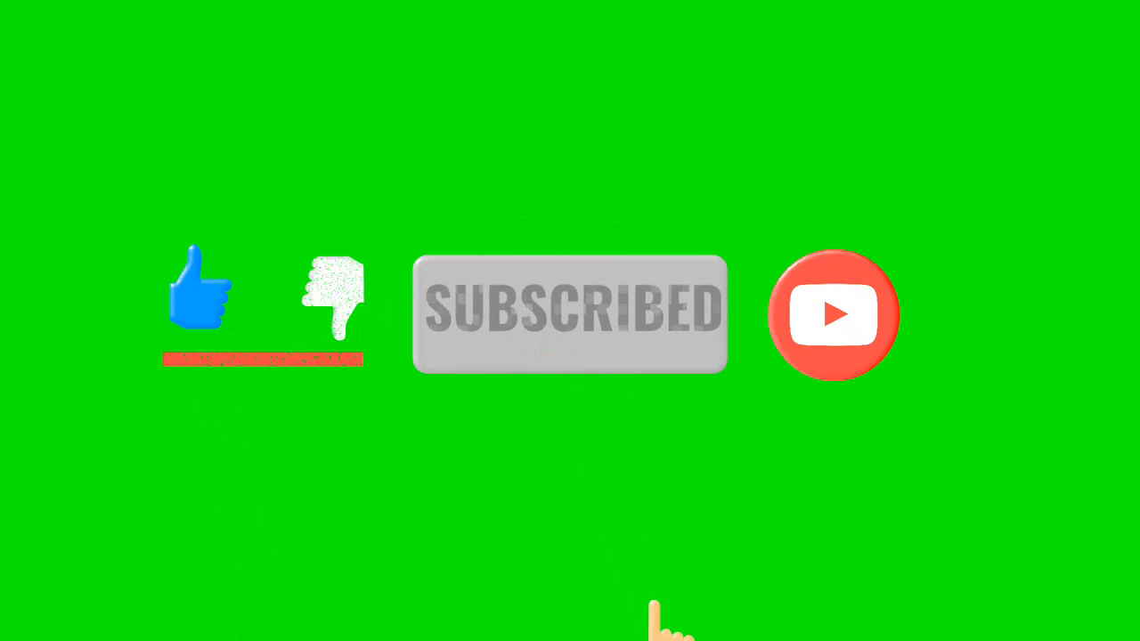